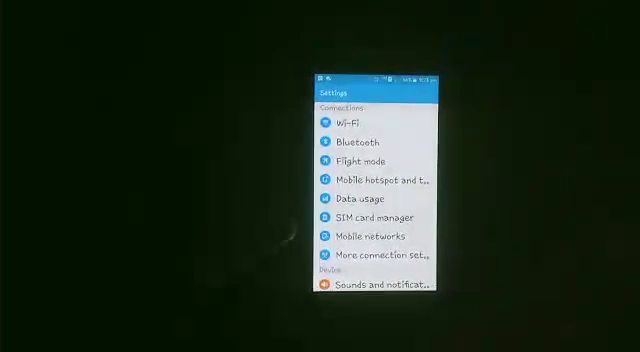
scroll("down", 3)
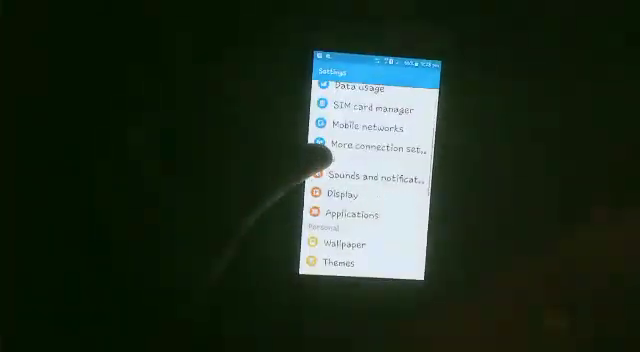